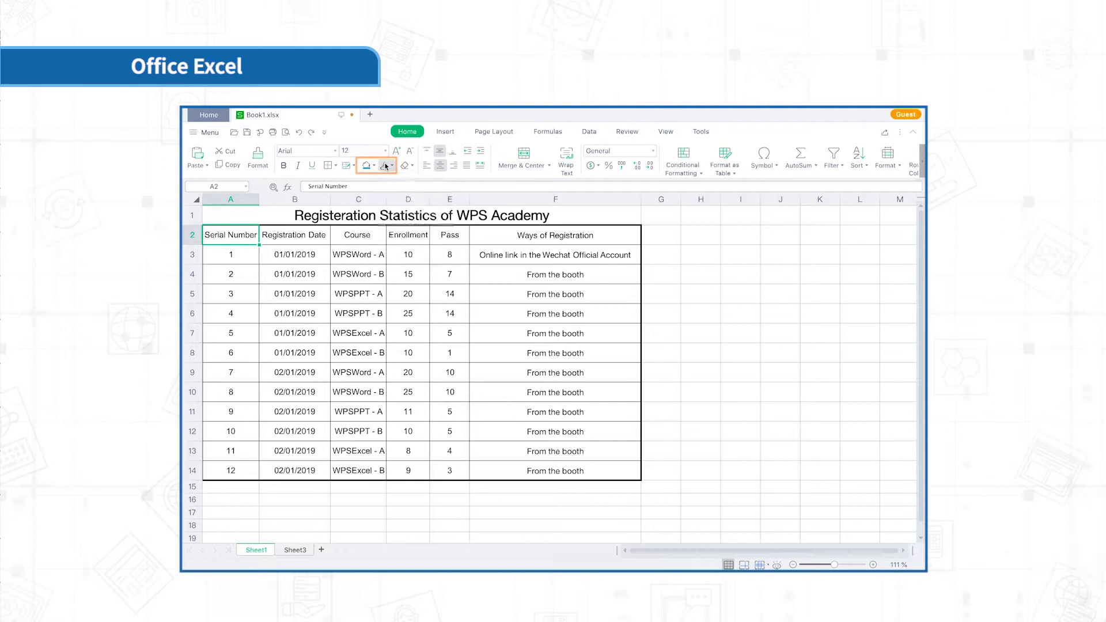
Show the Fill Color palette for the selected header row A2:F2
{"action": "left_click", "coordinate": [376, 165]}
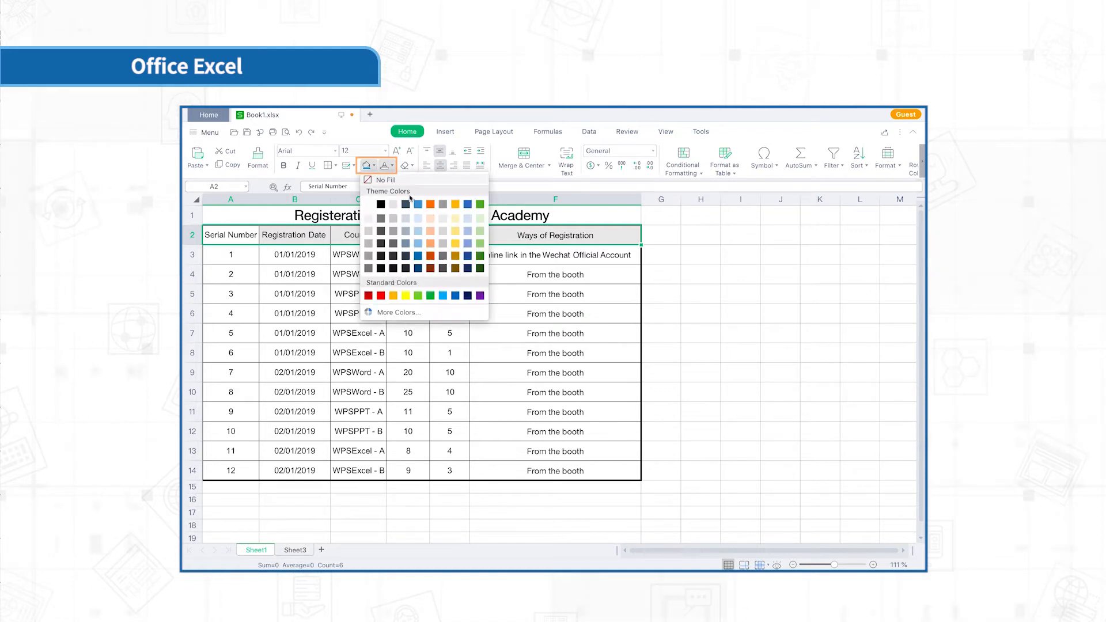